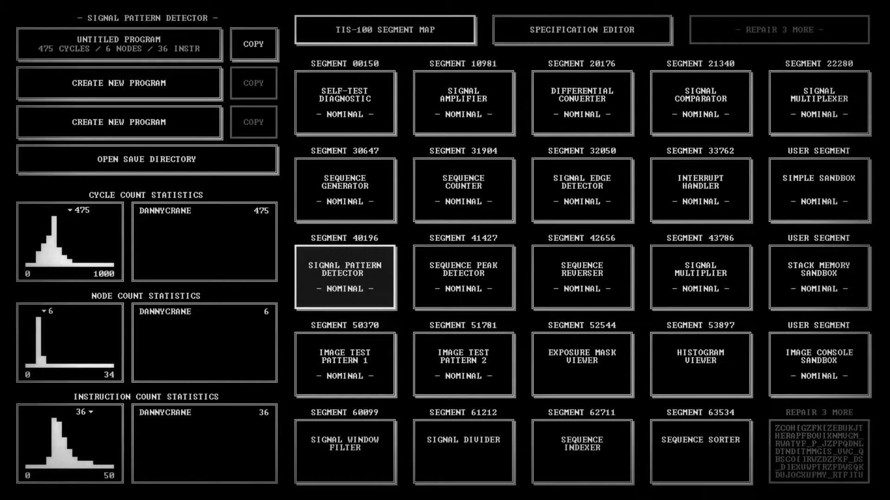
mouse_move(733, 328)
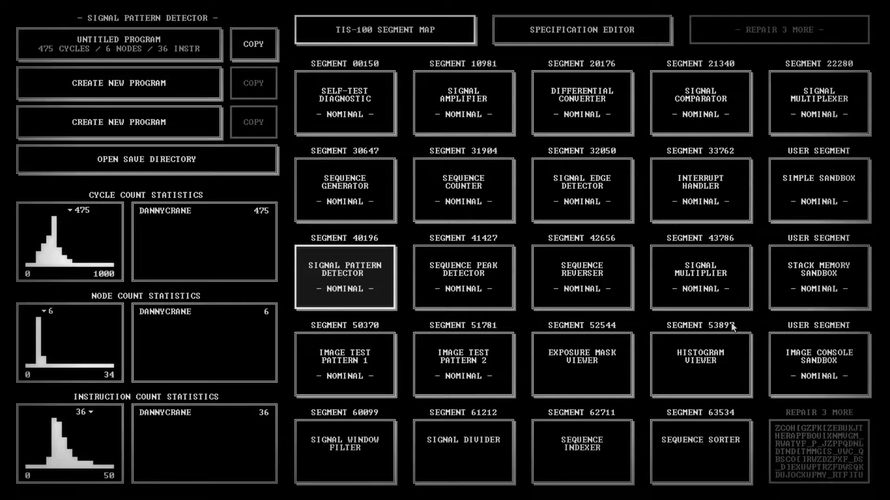
Open the Signal Pattern Detector puzzle from the segment map, loading its saved solution.
click(344, 278)
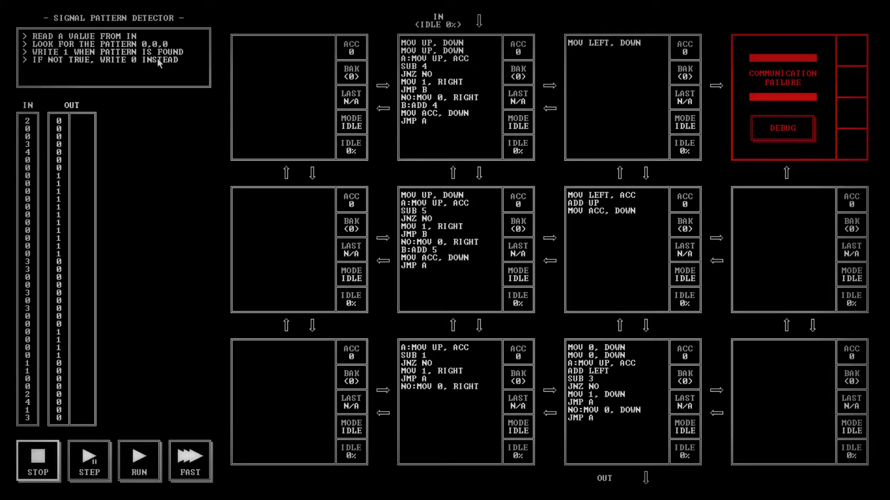
mouse_move(130, 129)
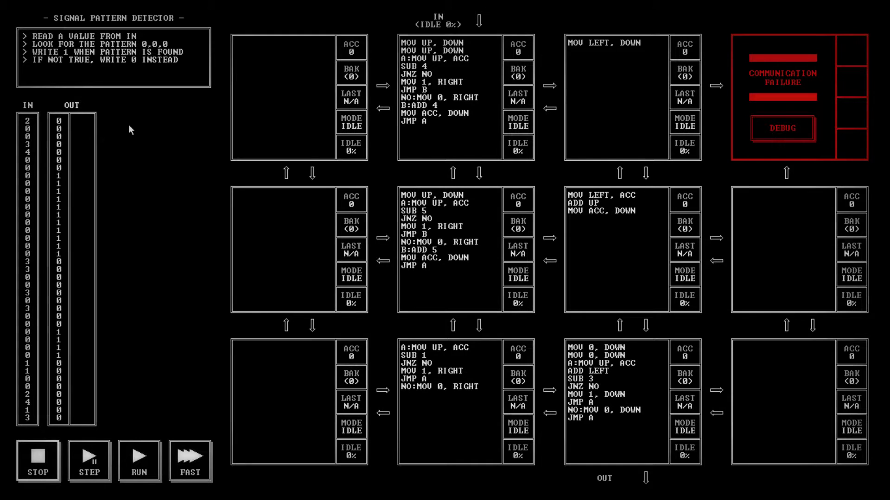
mouse_move(136, 62)
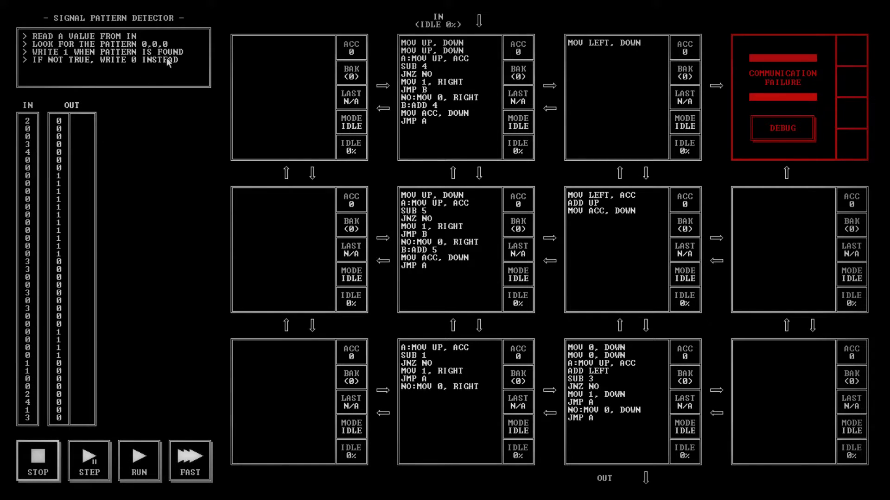
mouse_move(159, 85)
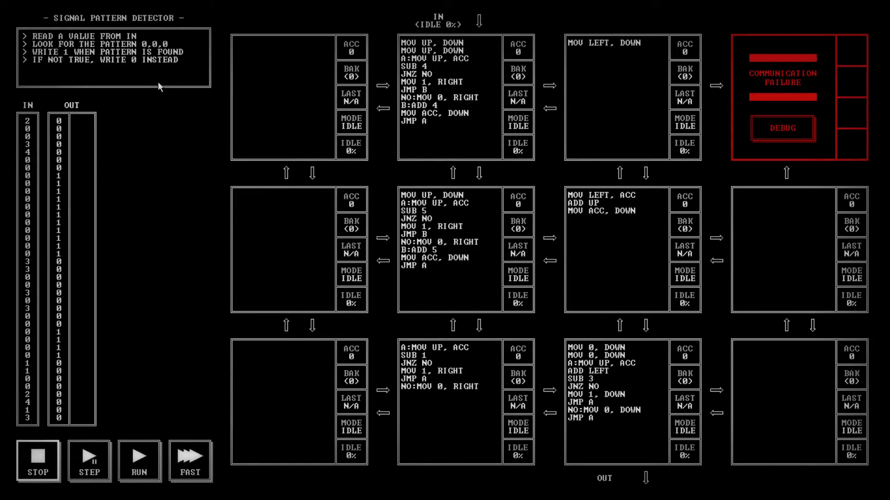
mouse_move(176, 51)
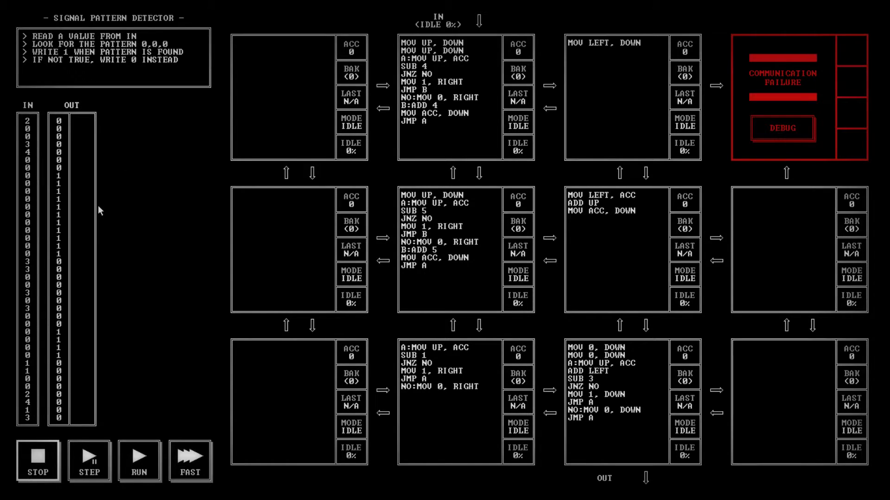
mouse_move(311, 433)
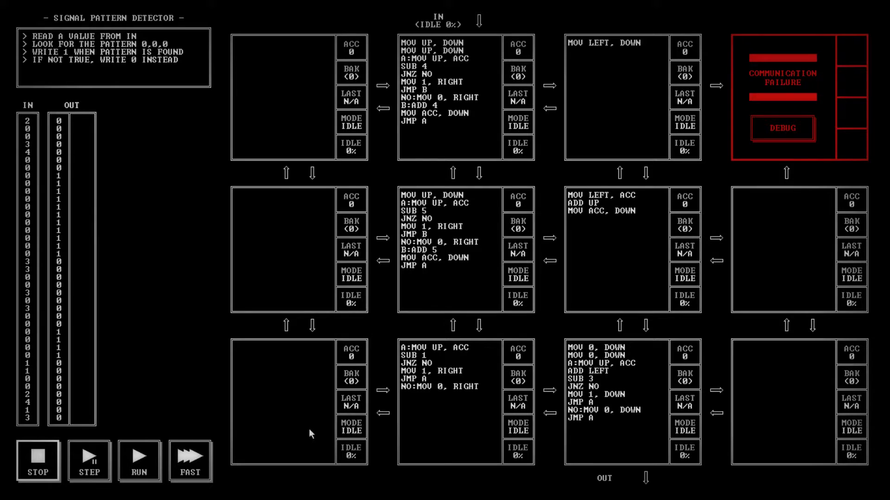
mouse_move(480, 354)
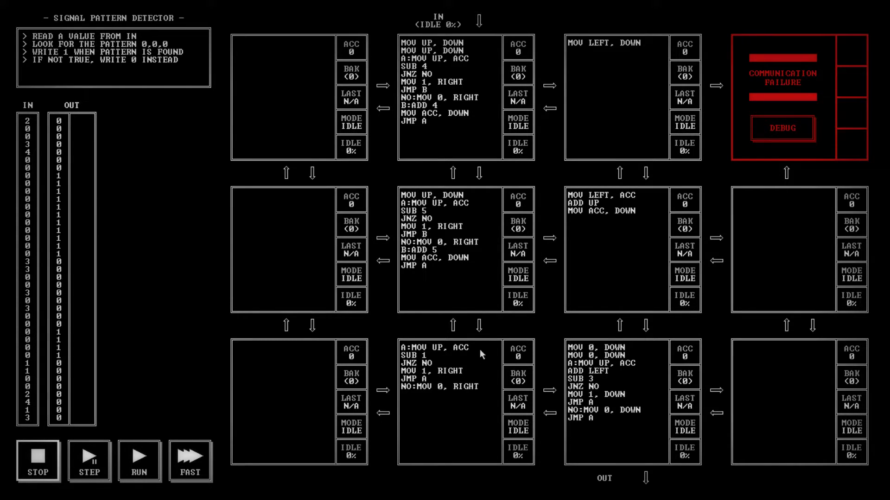
mouse_move(449, 208)
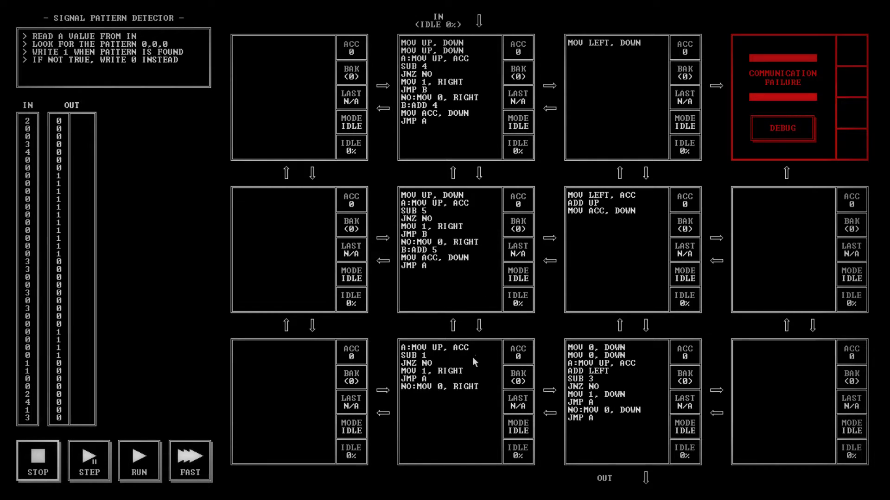
mouse_move(434, 356)
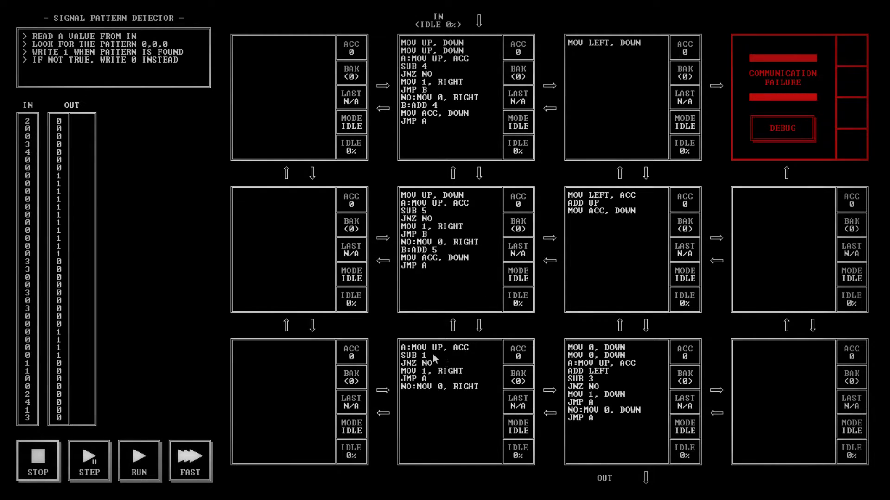
mouse_move(543, 360)
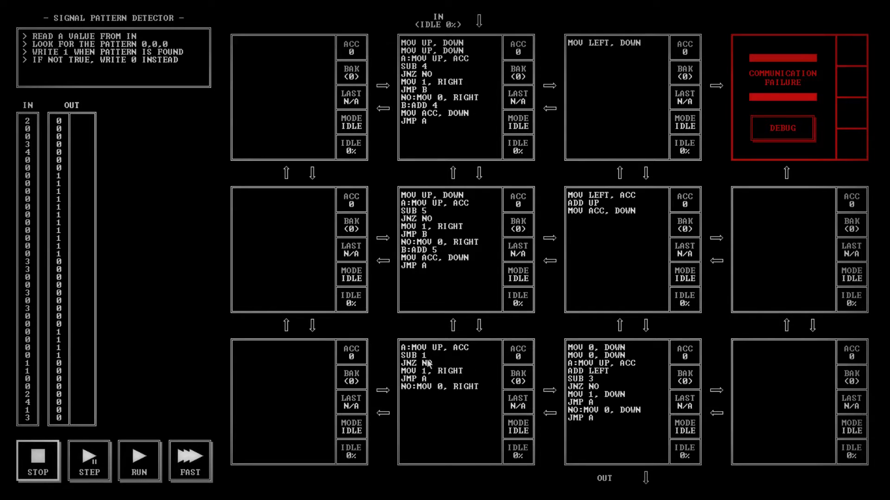
mouse_move(446, 373)
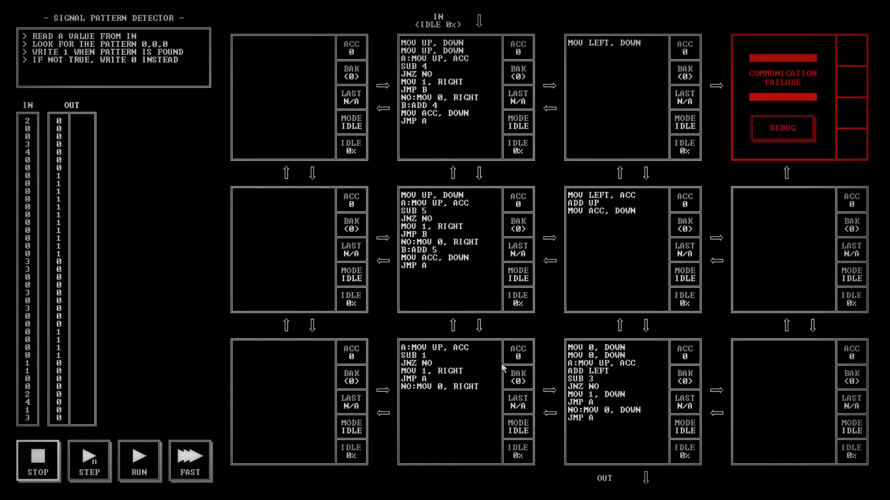
mouse_move(699, 391)
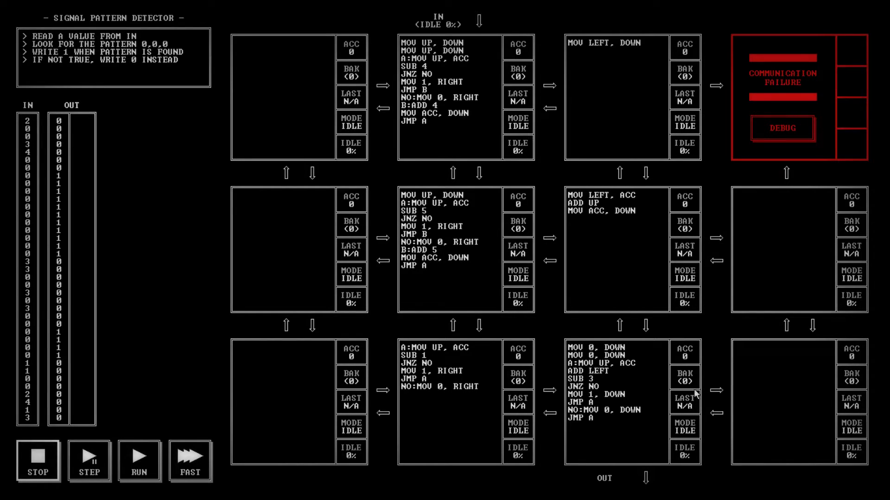
mouse_move(651, 321)
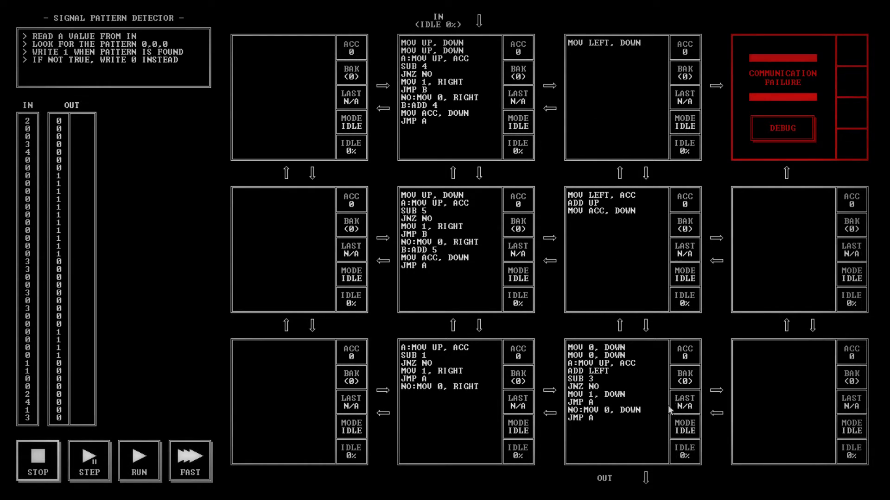
mouse_move(431, 68)
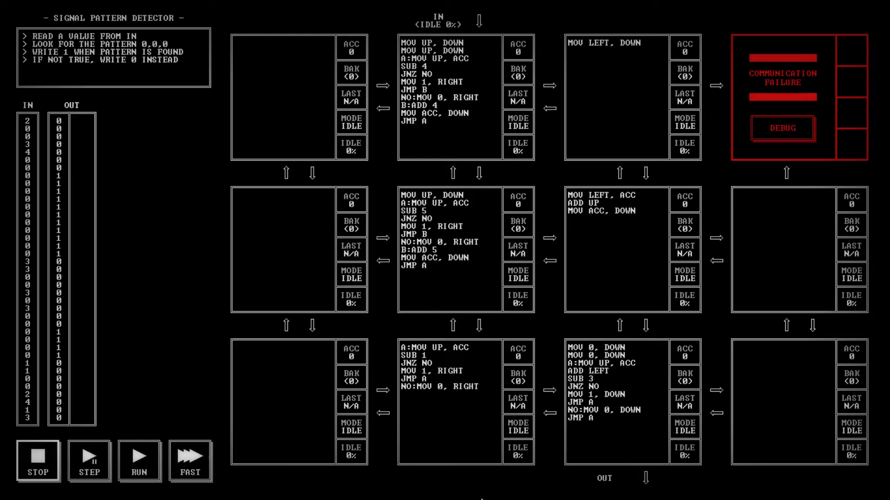
mouse_move(378, 497)
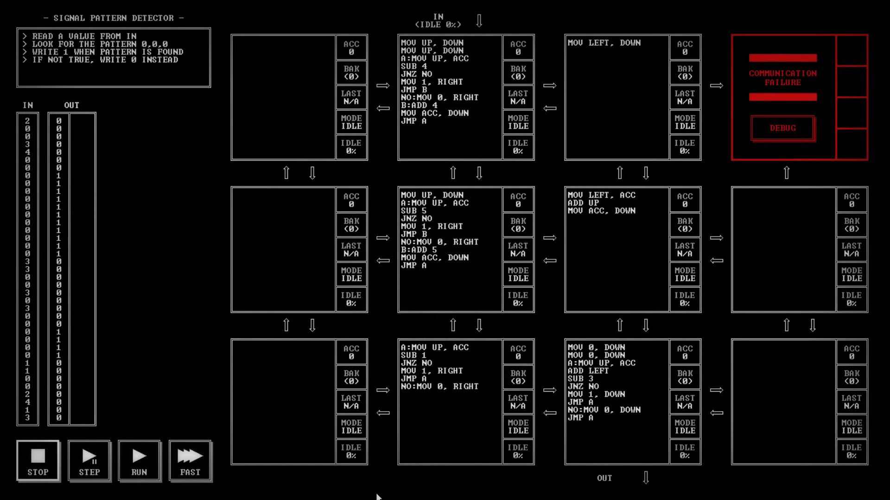
mouse_move(177, 48)
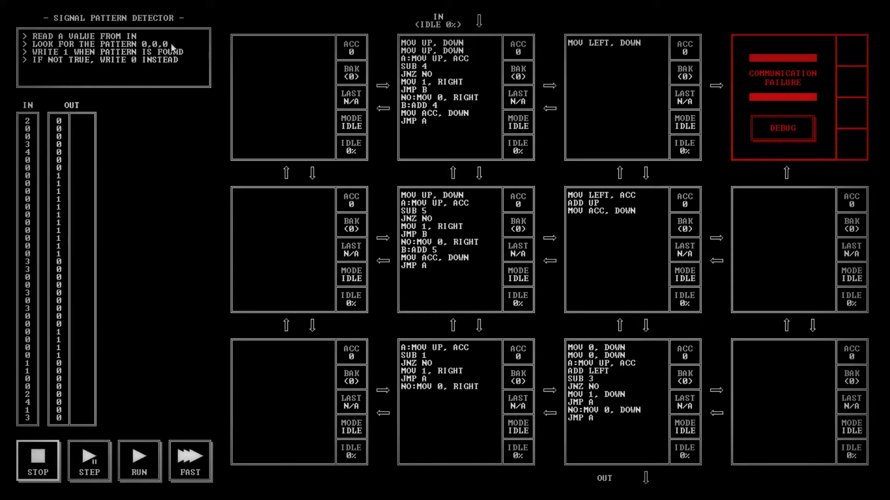
mouse_move(541, 142)
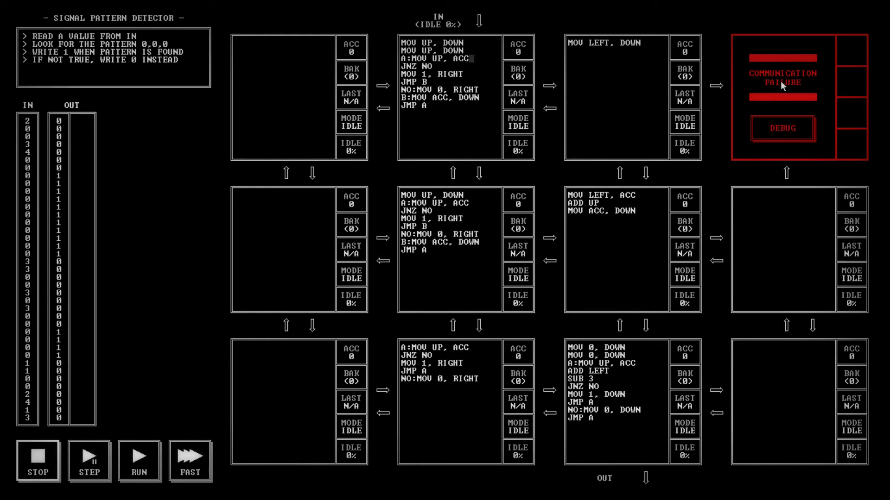
mouse_move(510, 48)
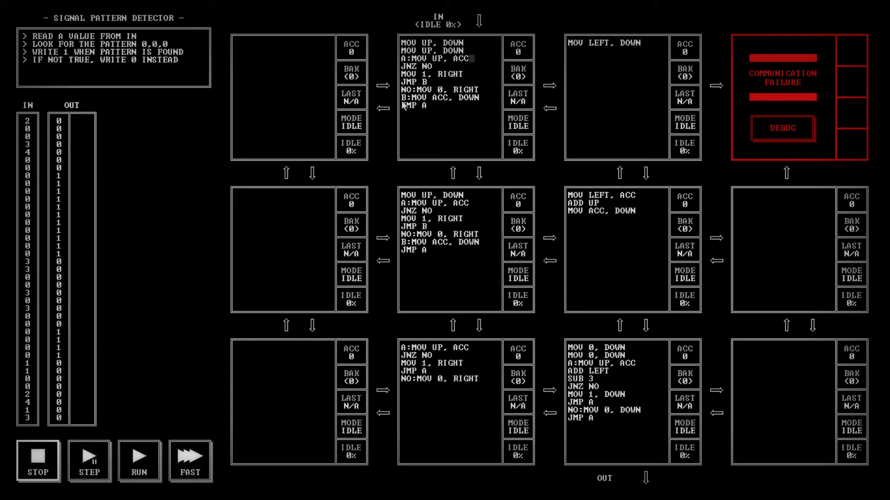
Run test 1 on the detector program edited to match 0,0,0.
click(139, 462)
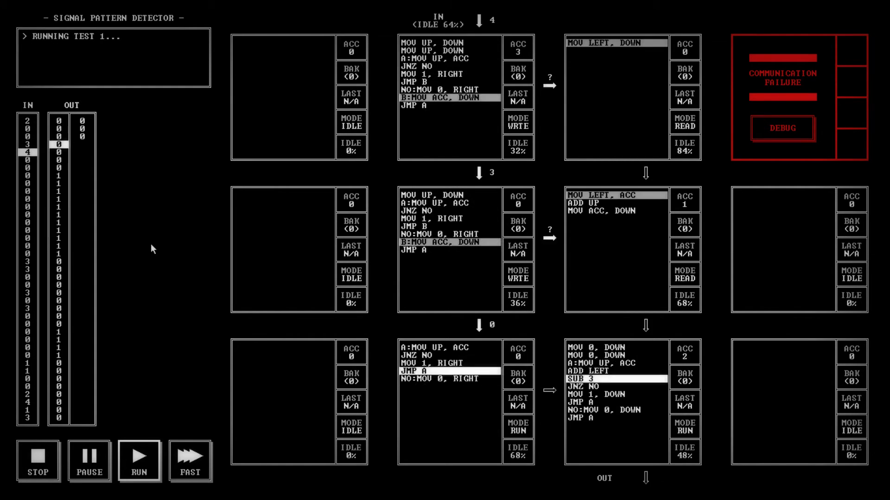